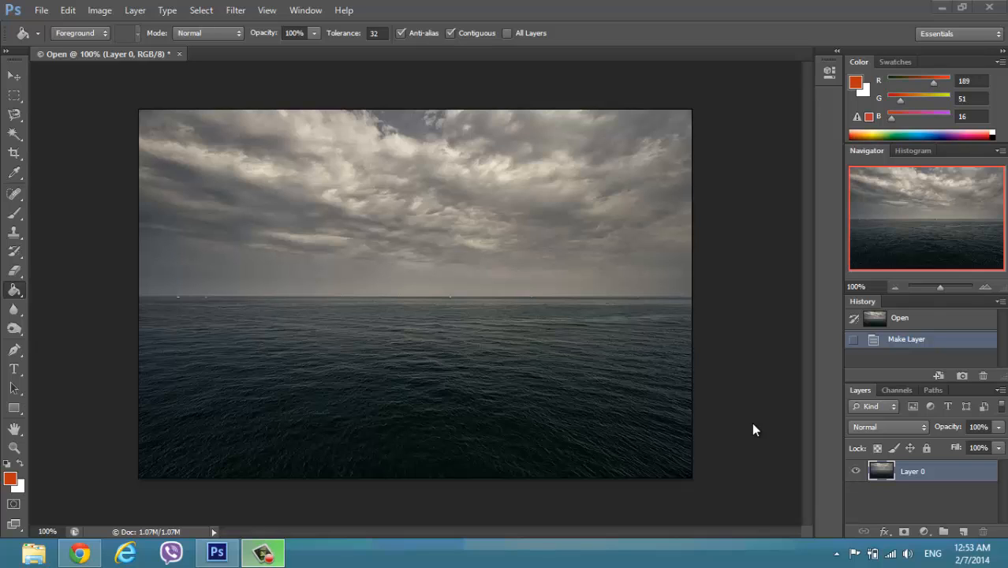
{"action": "mouse_move", "coordinate": [891, 473]}
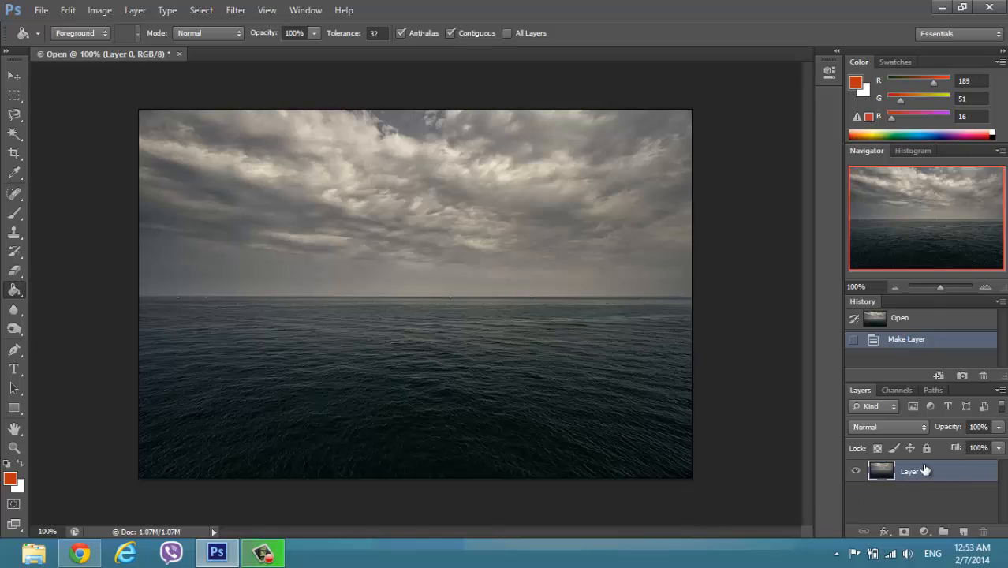
Convert the locked background photo into an editable Layer 0.
{"action": "left_click", "coordinate": [899, 319]}
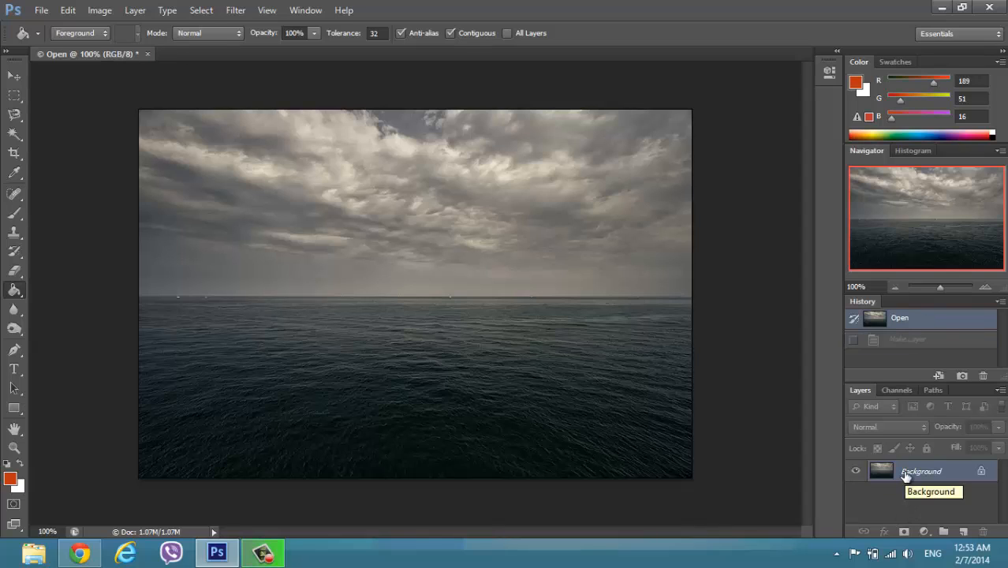
{"action": "double_click", "coordinate": [922, 471]}
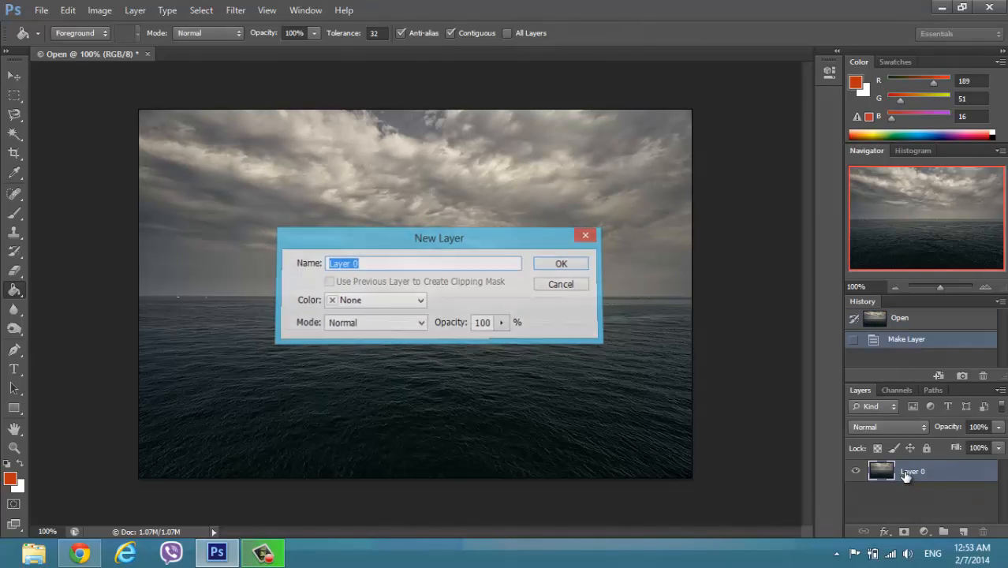
{"action": "left_click", "coordinate": [562, 262]}
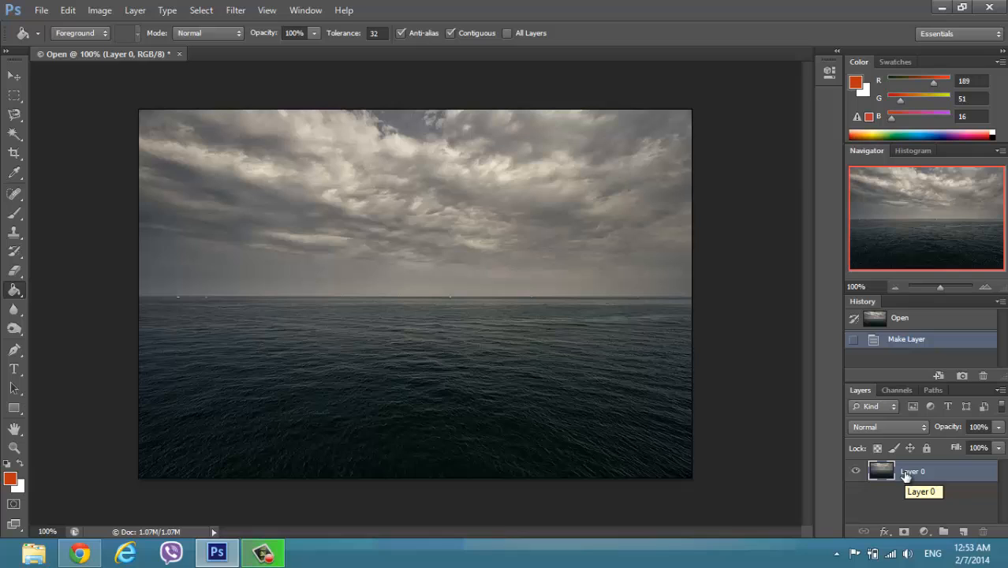
{"action": "mouse_move", "coordinate": [14, 350]}
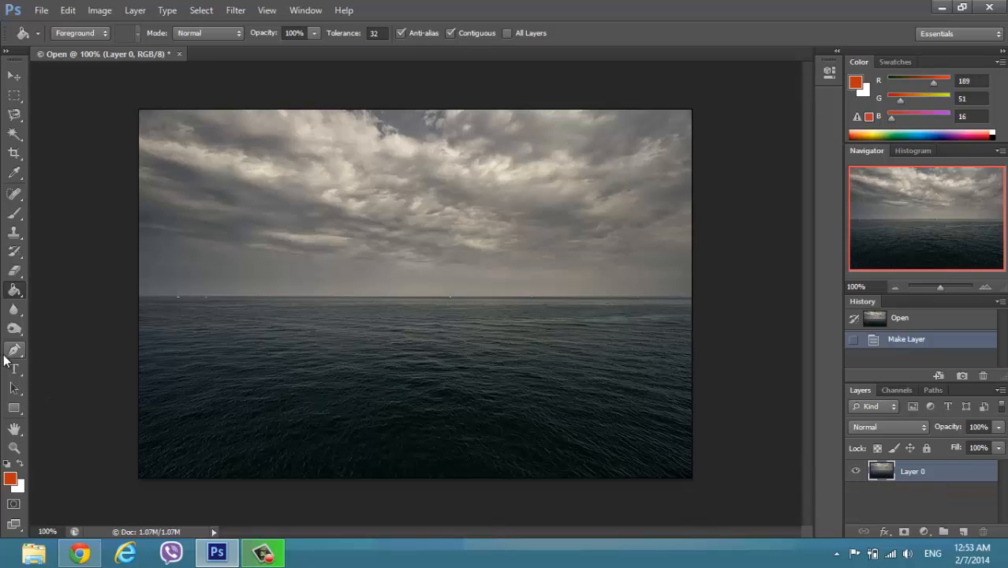
Add bold black '2014' text over the sky and centre it above the horizon.
{"action": "left_click", "coordinate": [14, 369]}
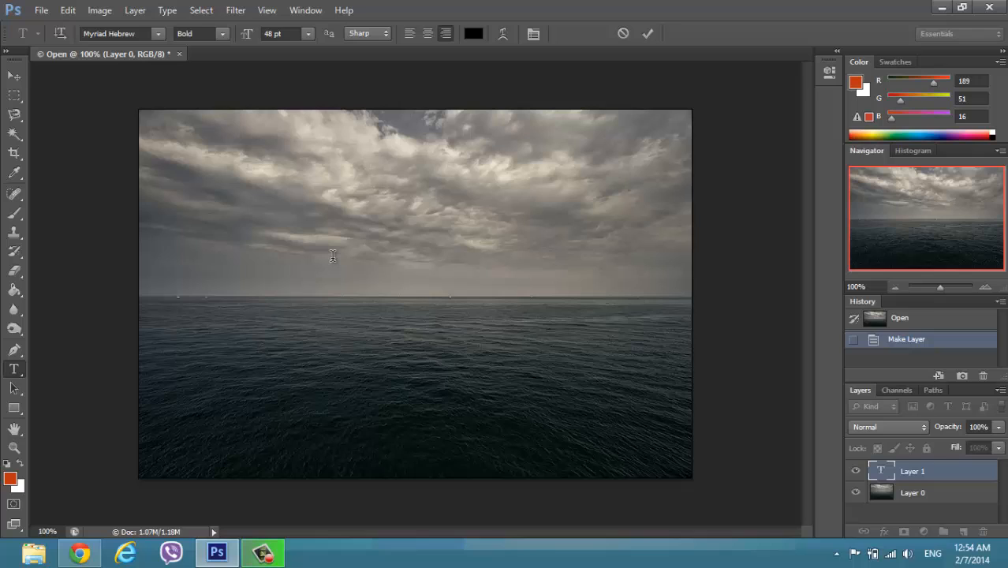
{"action": "left_click", "coordinate": [268, 229]}
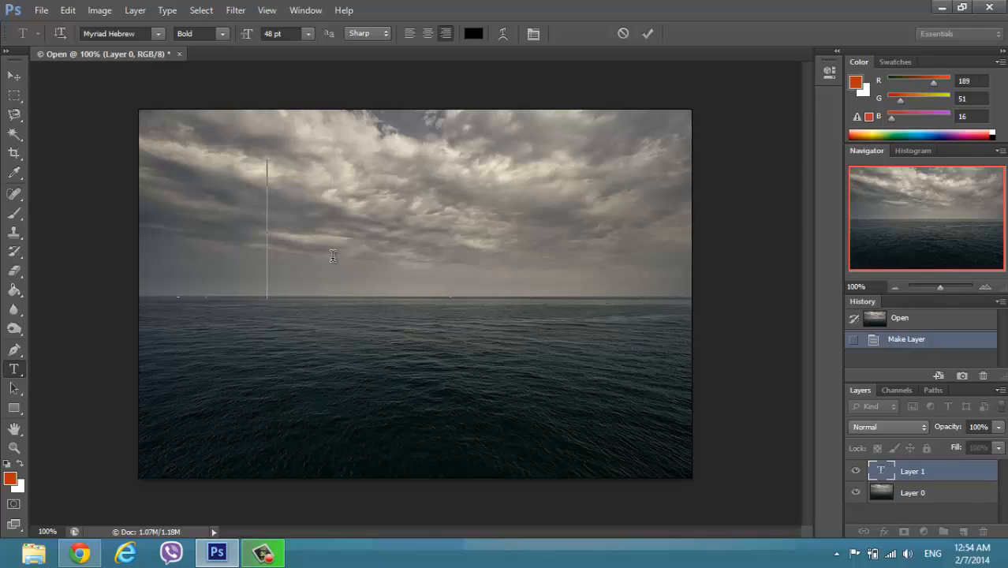
{"action": "type", "text": "014"}
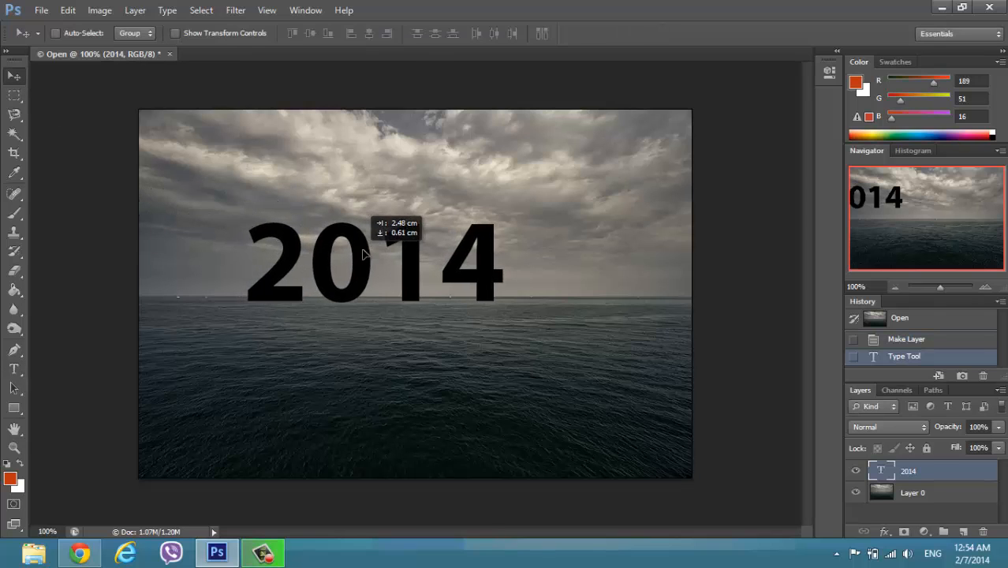
{"action": "left_click_drag", "start_coordinate": [363, 253], "coordinate": [386, 251]}
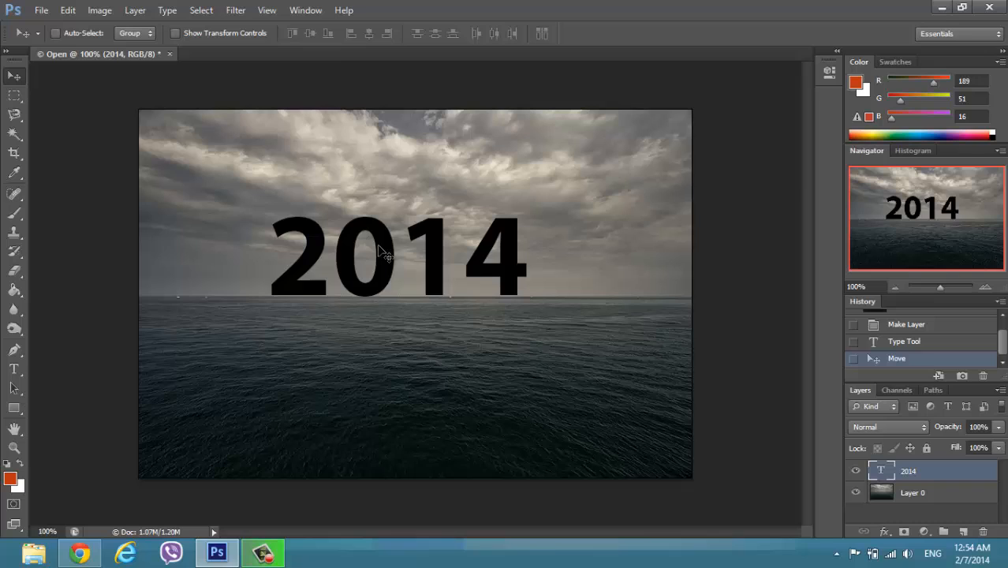
{"action": "left_click_drag", "start_coordinate": [379, 251], "coordinate": [394, 251]}
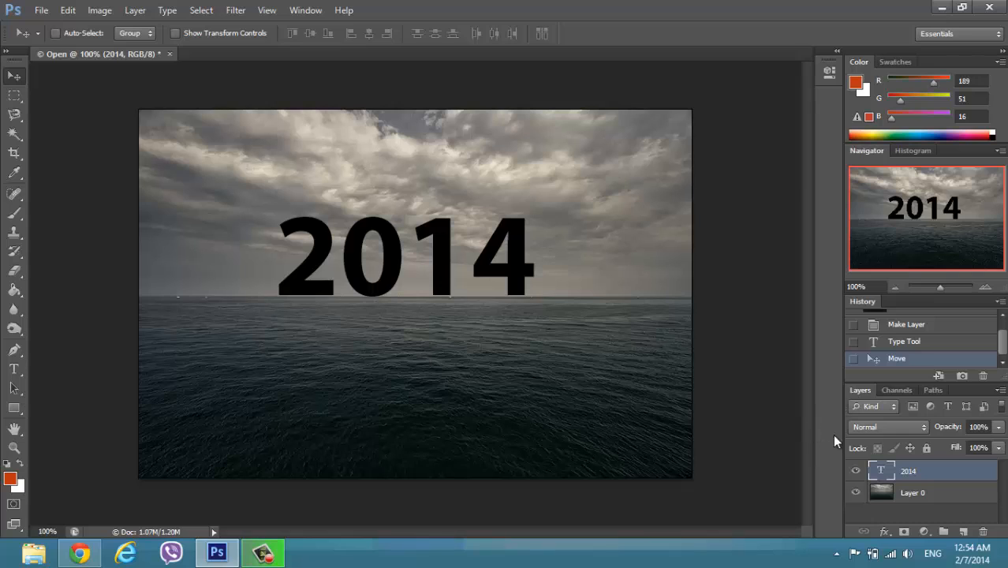
Set the 2014 text layer to Overlay blend mode, then select the seascape Layer 0.
{"action": "left_click", "coordinate": [886, 426]}
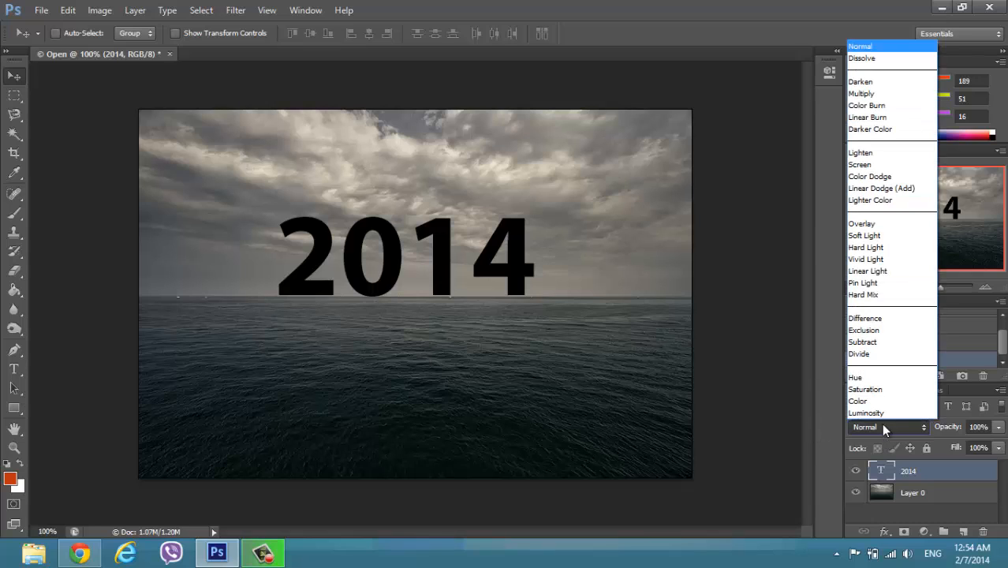
{"action": "mouse_move", "coordinate": [890, 224]}
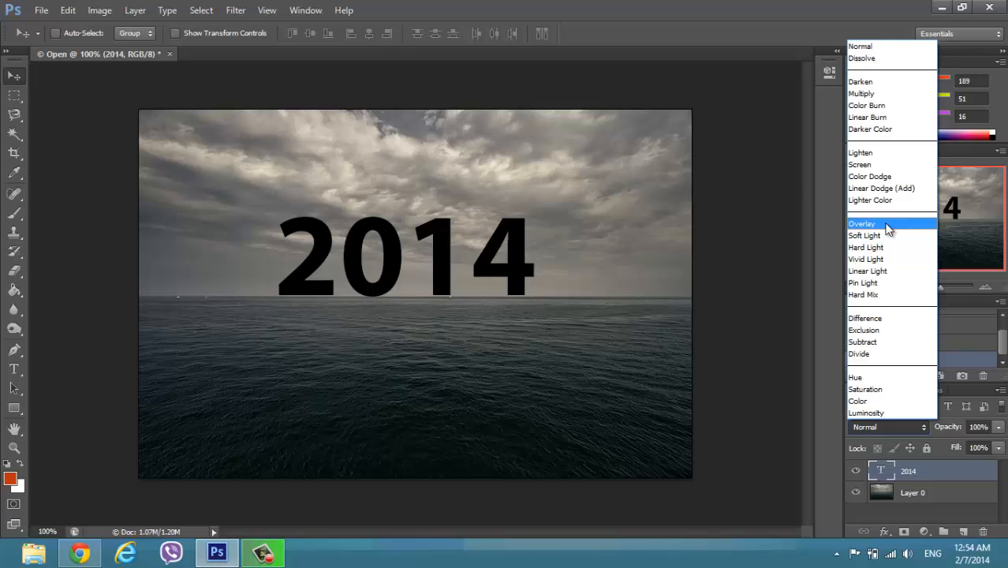
{"action": "left_click", "coordinate": [861, 224]}
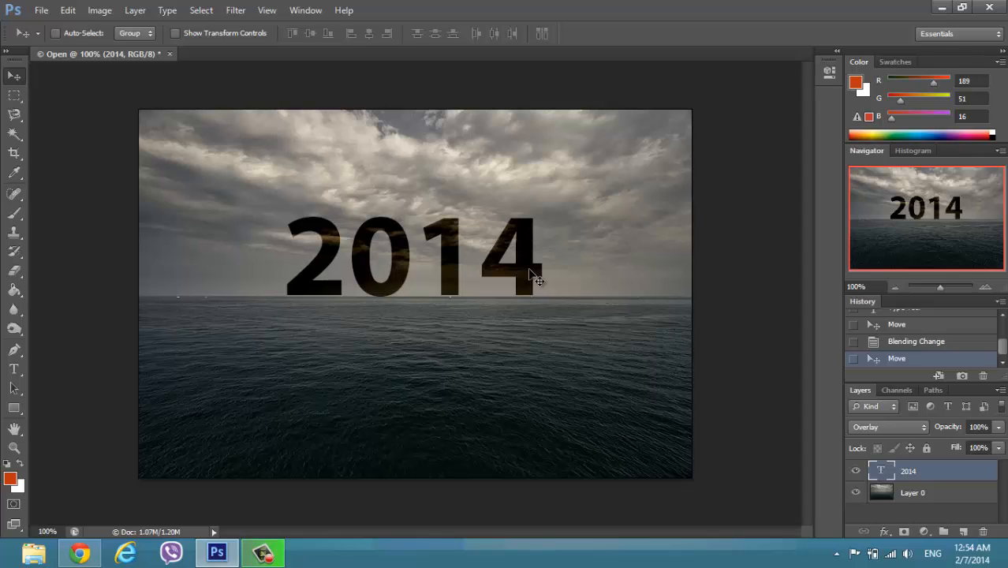
{"action": "mouse_move", "coordinate": [536, 281]}
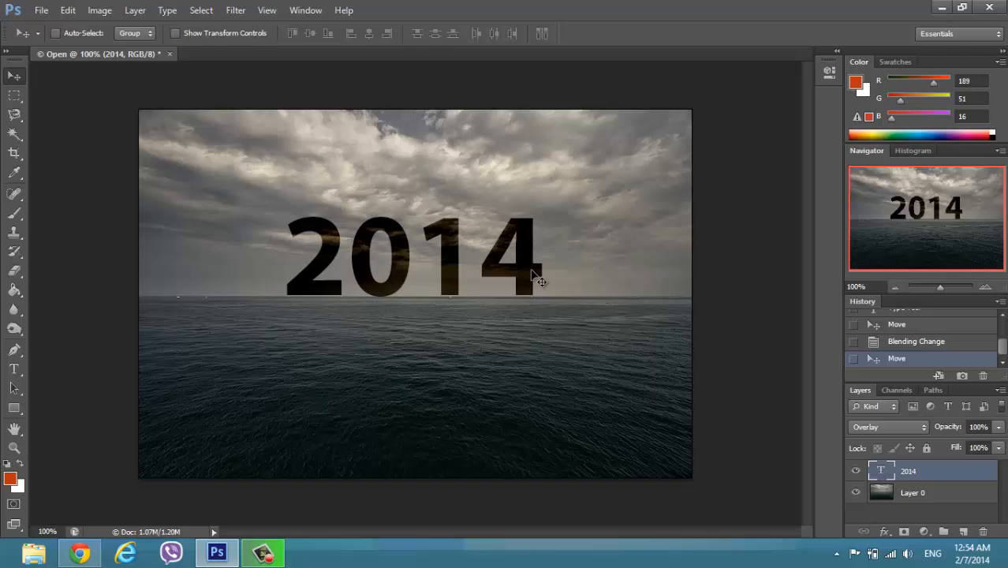
{"action": "left_click", "coordinate": [912, 492]}
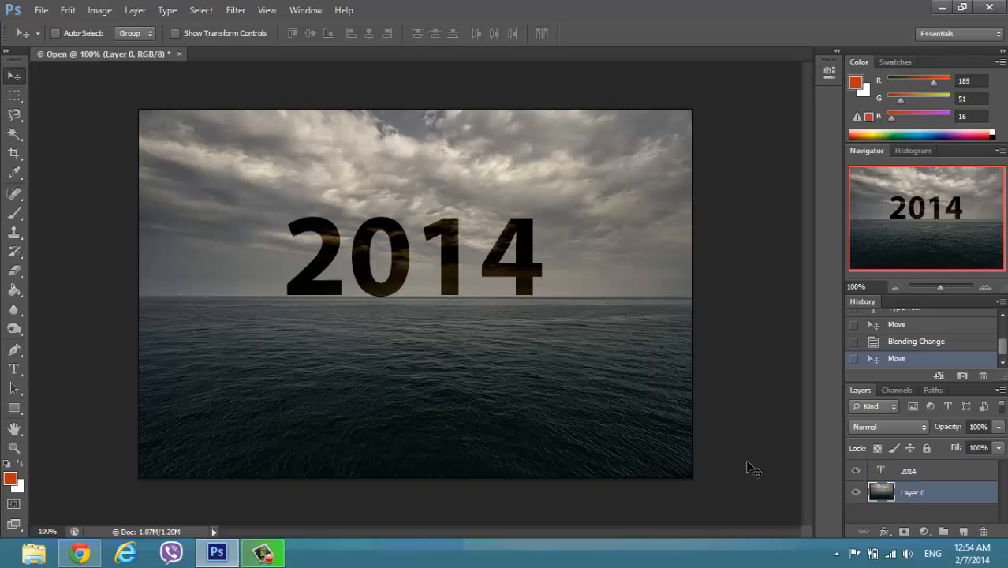
Raise the seascape photo's contrast with a Brightness/Contrast adjustment.
{"action": "left_click", "coordinate": [99, 10]}
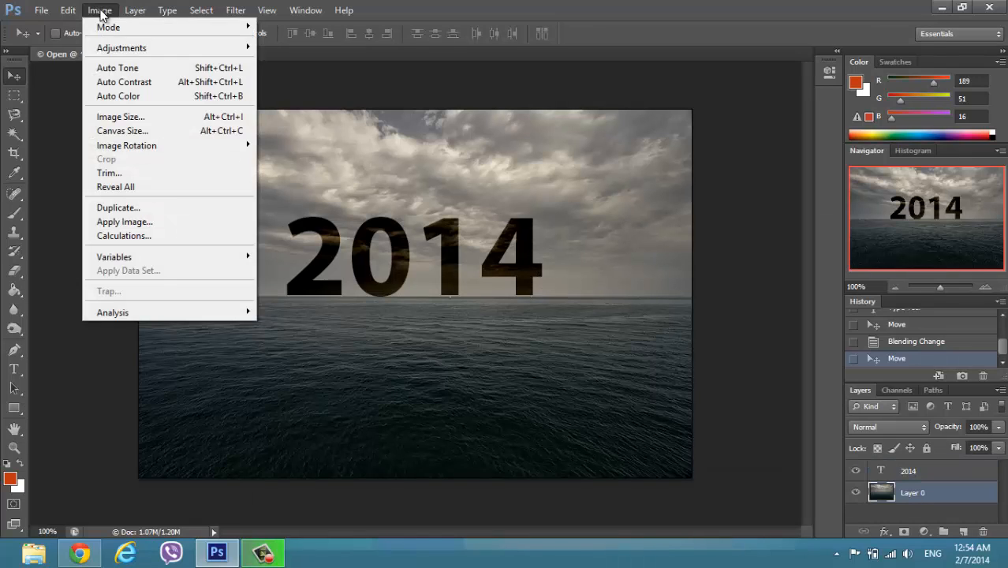
{"action": "mouse_move", "coordinate": [122, 48]}
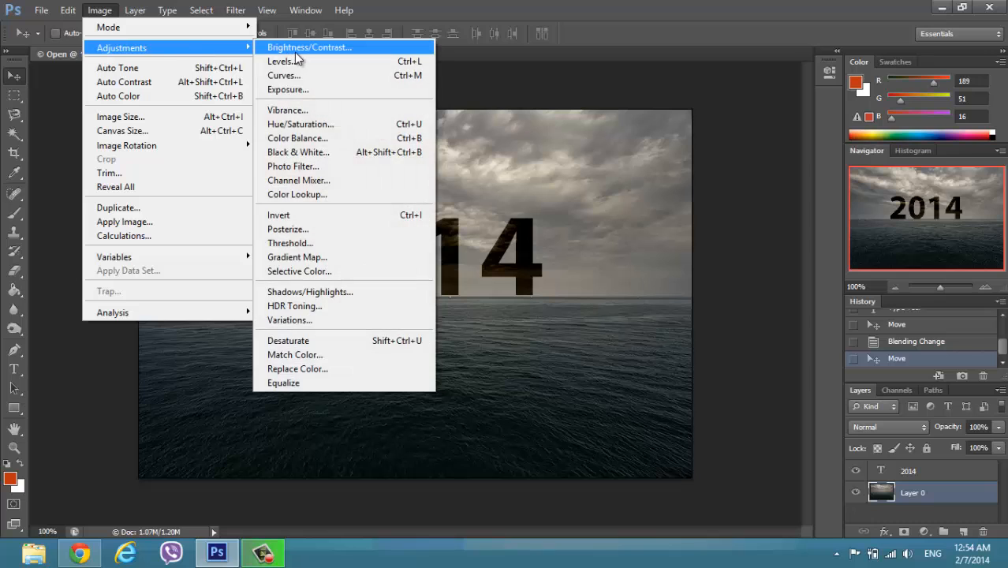
{"action": "left_click", "coordinate": [309, 47]}
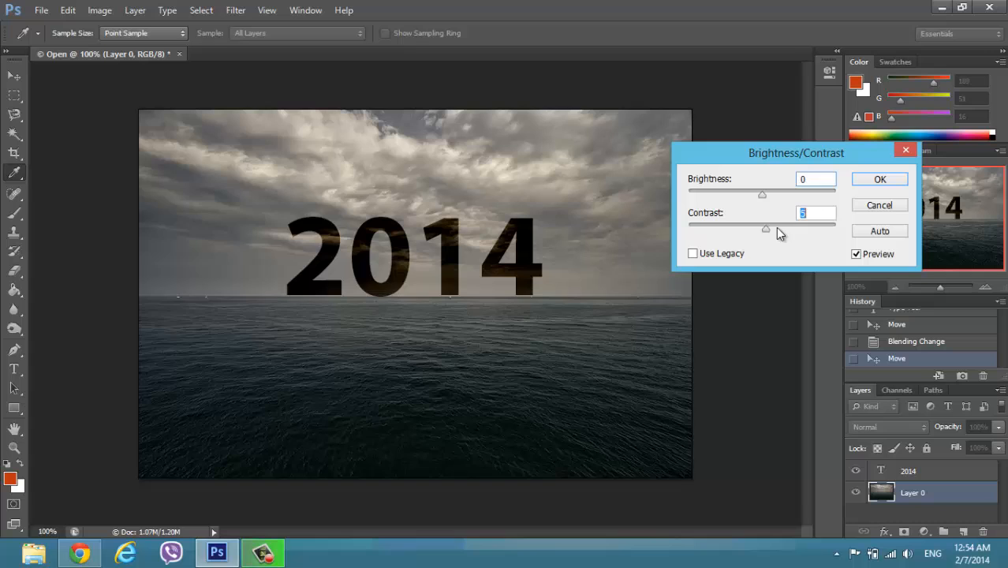
{"action": "left_click_drag", "start_coordinate": [766, 227], "coordinate": [804, 227]}
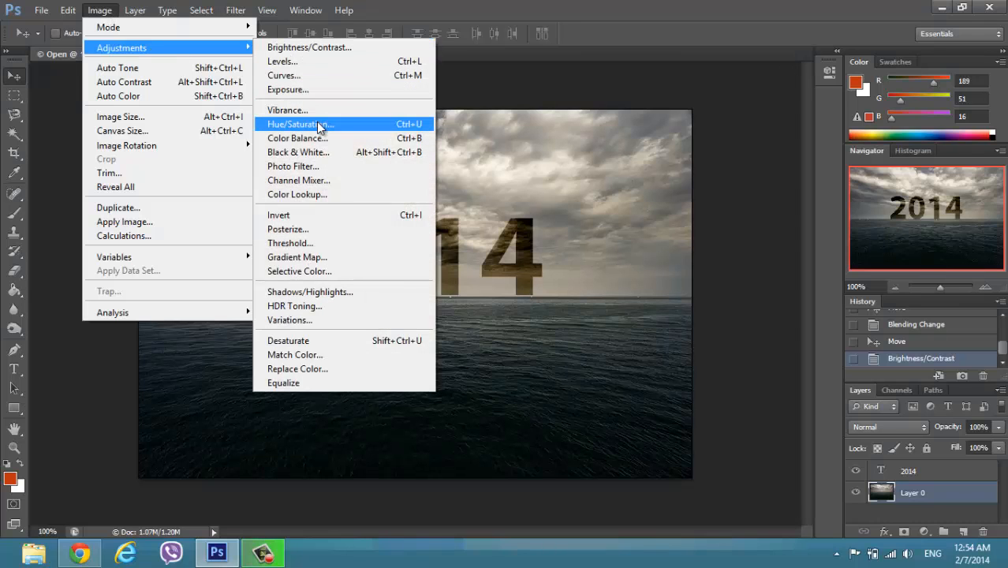
Apply Hue/Saturation with boosted saturation and lightness lowered to -11.
{"action": "left_click", "coordinate": [298, 123]}
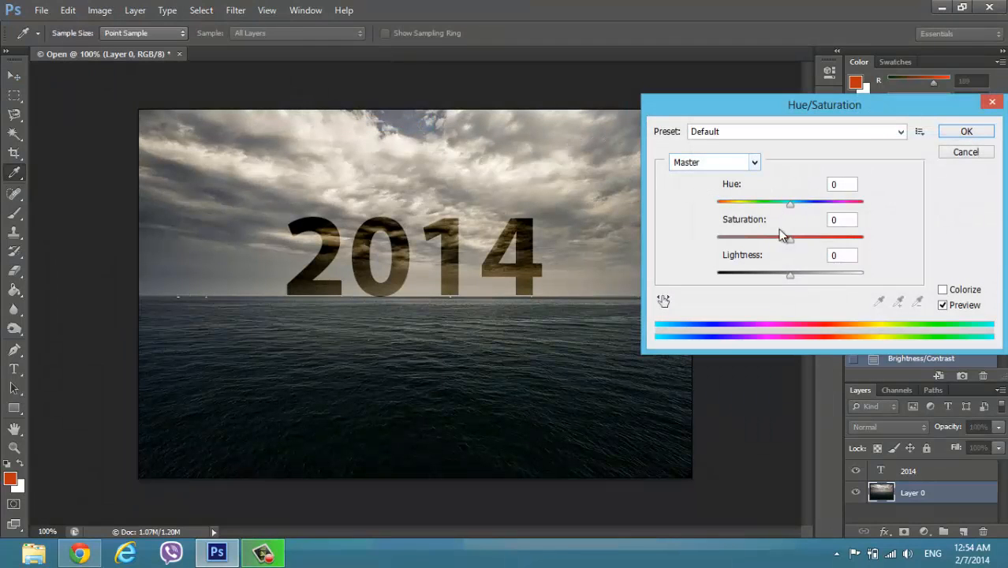
{"action": "left_click_drag", "start_coordinate": [789, 237], "coordinate": [812, 237]}
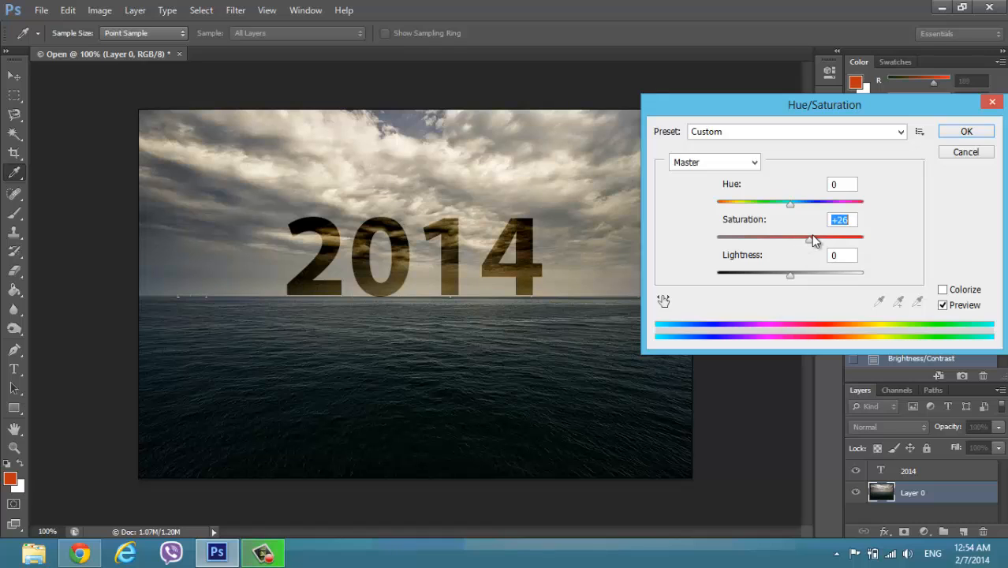
{"action": "left_click_drag", "start_coordinate": [790, 237], "coordinate": [821, 237]}
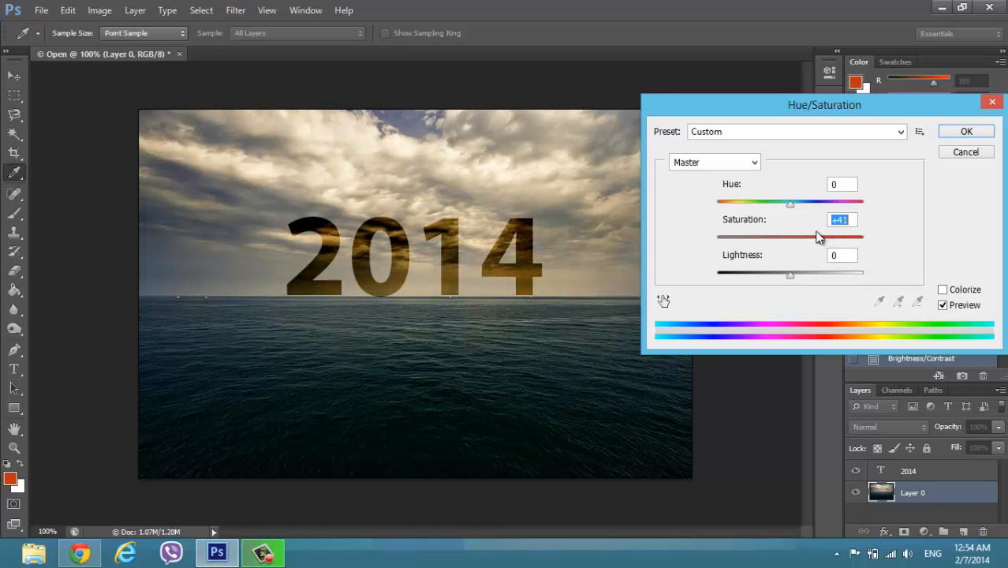
{"action": "left_click_drag", "start_coordinate": [788, 238], "coordinate": [806, 238]}
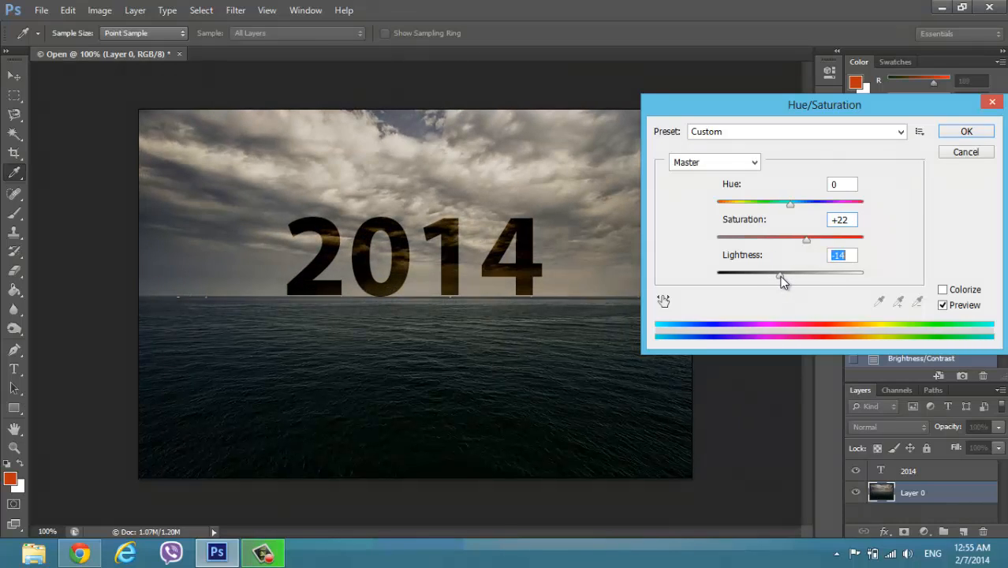
{"action": "left_click_drag", "start_coordinate": [781, 275], "coordinate": [829, 256]}
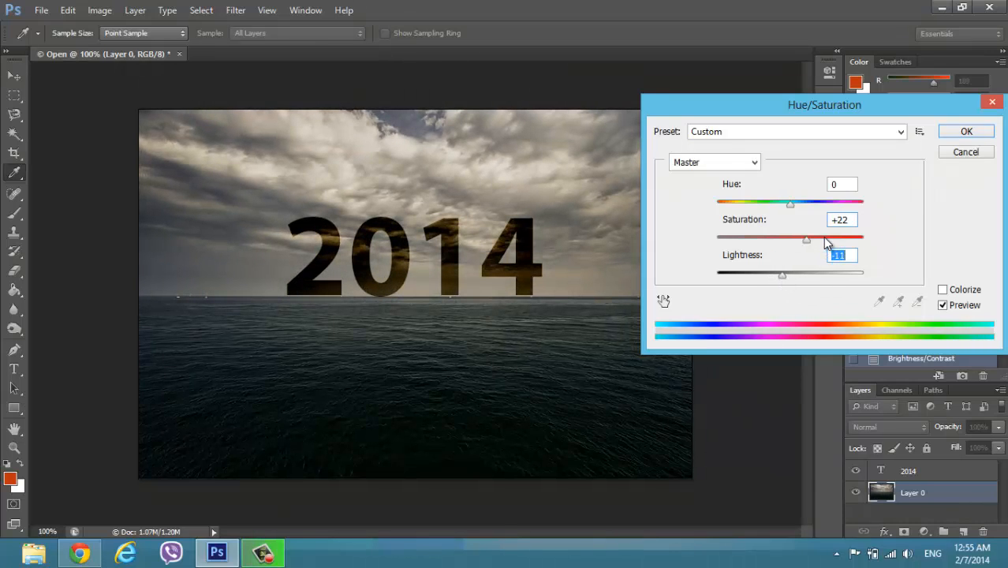
{"action": "left_click_drag", "start_coordinate": [806, 238], "coordinate": [821, 238]}
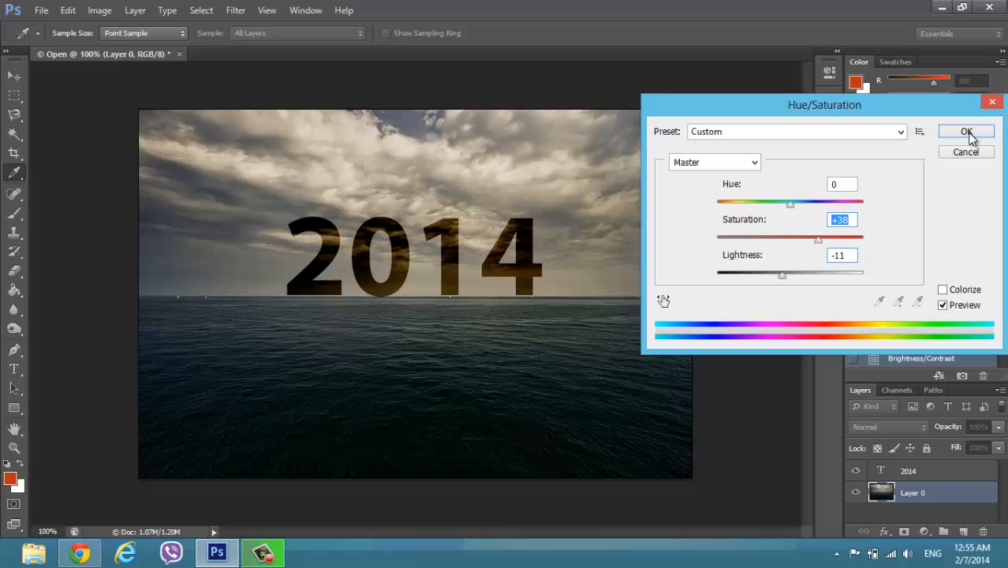
{"action": "left_click", "coordinate": [966, 132]}
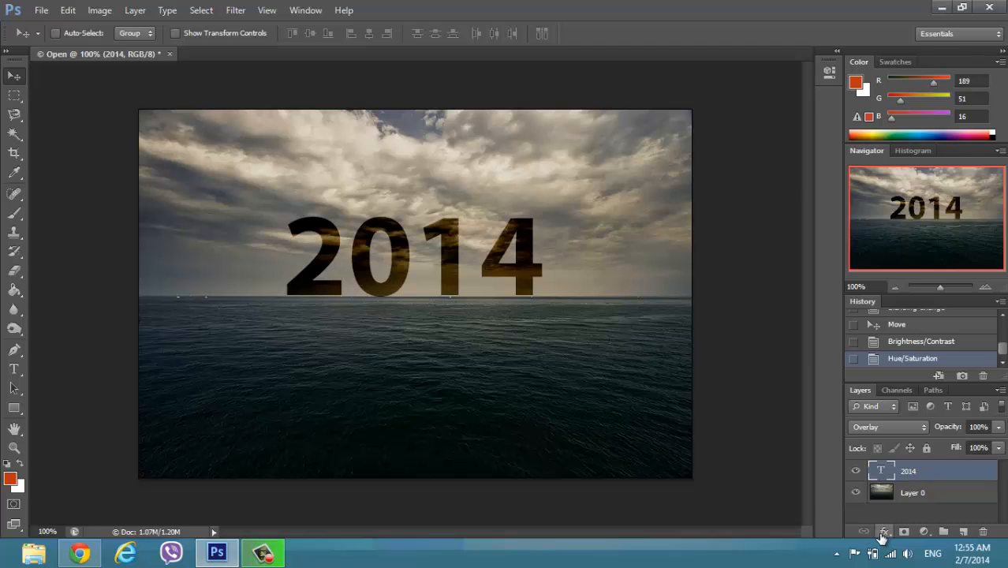
Apply a downward-angled drop shadow layer style to the 2014 text.
{"action": "left_click", "coordinate": [883, 530]}
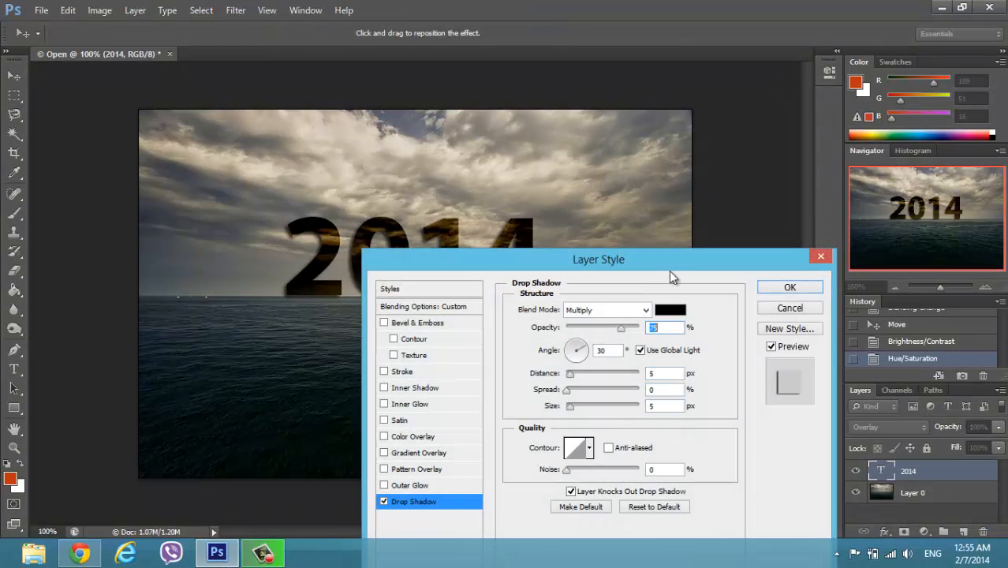
{"action": "left_click_drag", "start_coordinate": [600, 259], "coordinate": [723, 193]}
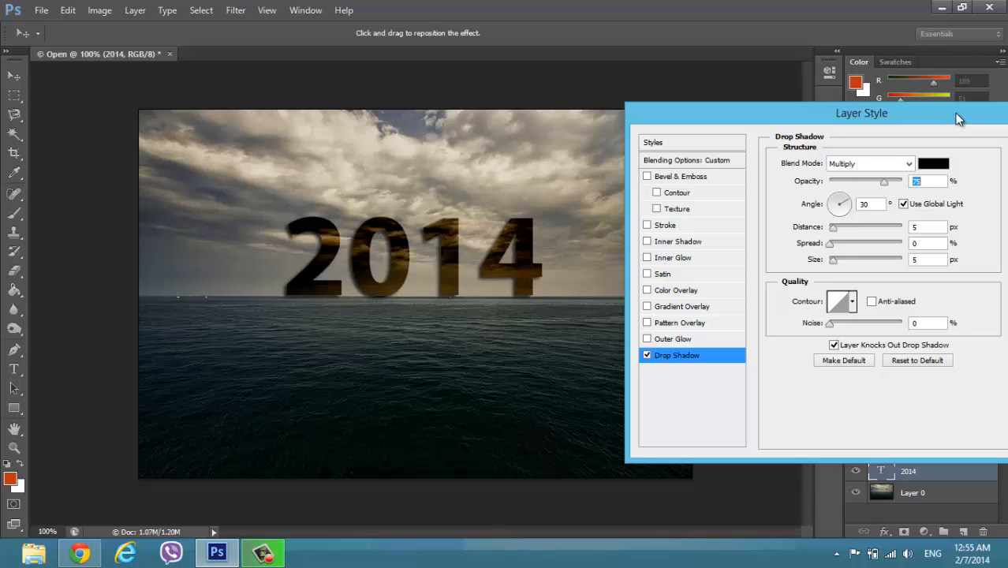
{"action": "mouse_move", "coordinate": [844, 207]}
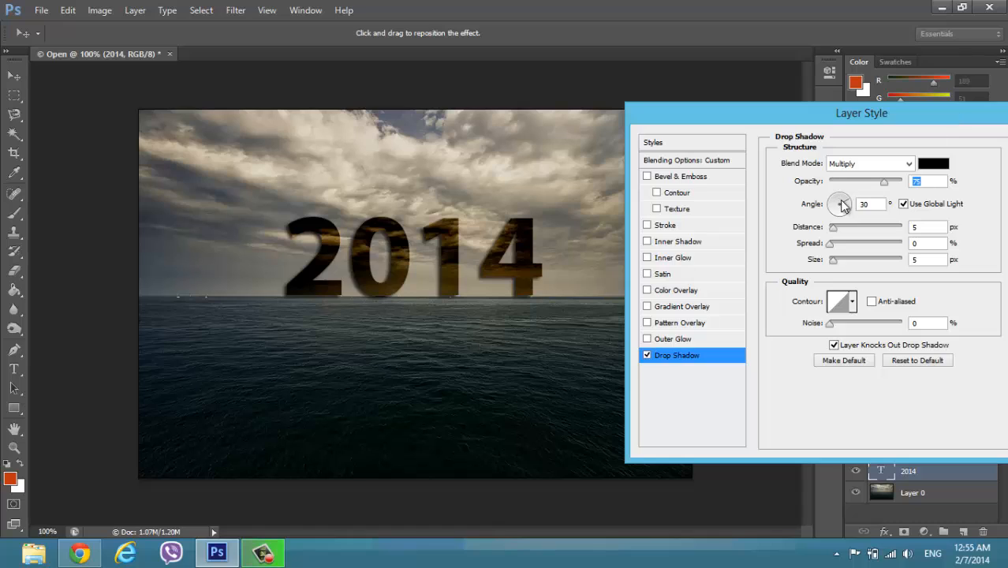
{"action": "left_click_drag", "start_coordinate": [840, 203], "coordinate": [836, 197]}
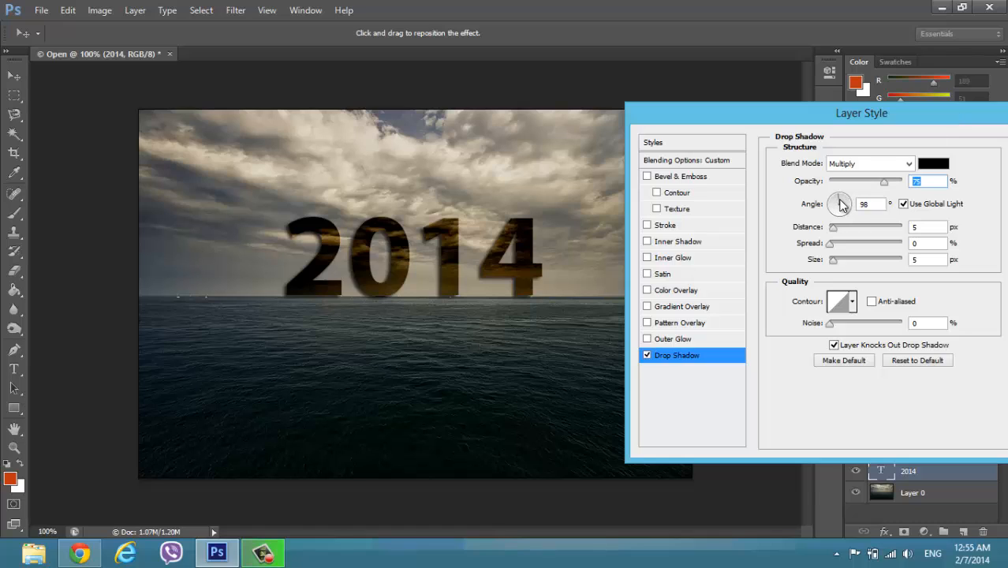
{"action": "left_click_drag", "start_coordinate": [839, 204], "coordinate": [837, 209]}
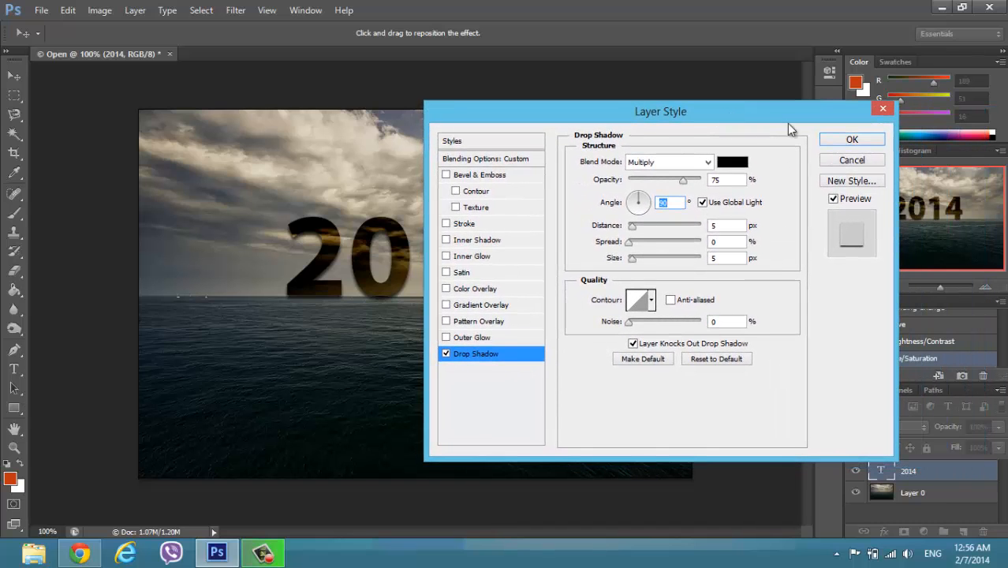
{"action": "left_click", "coordinate": [852, 138]}
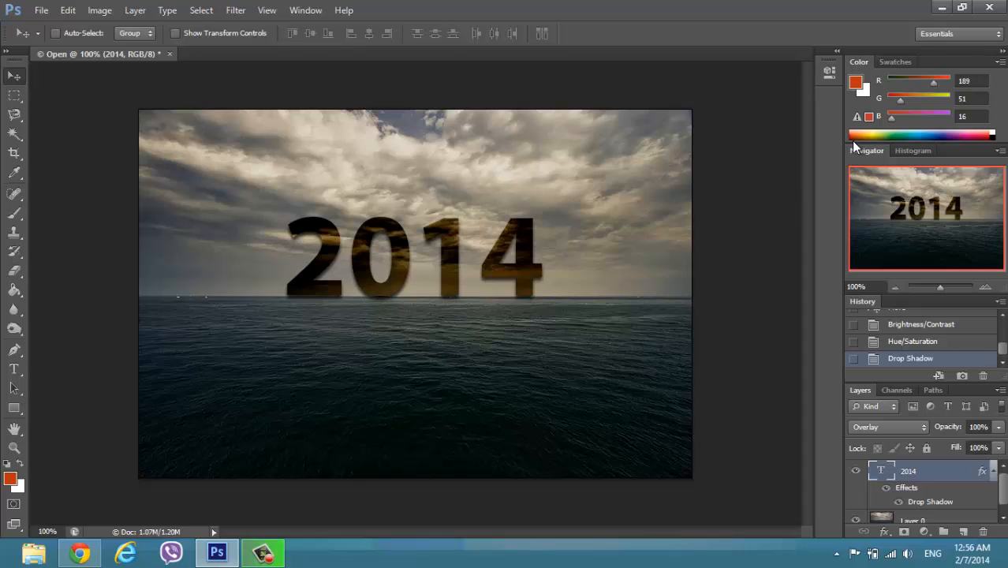
{"action": "mouse_move", "coordinate": [521, 271]}
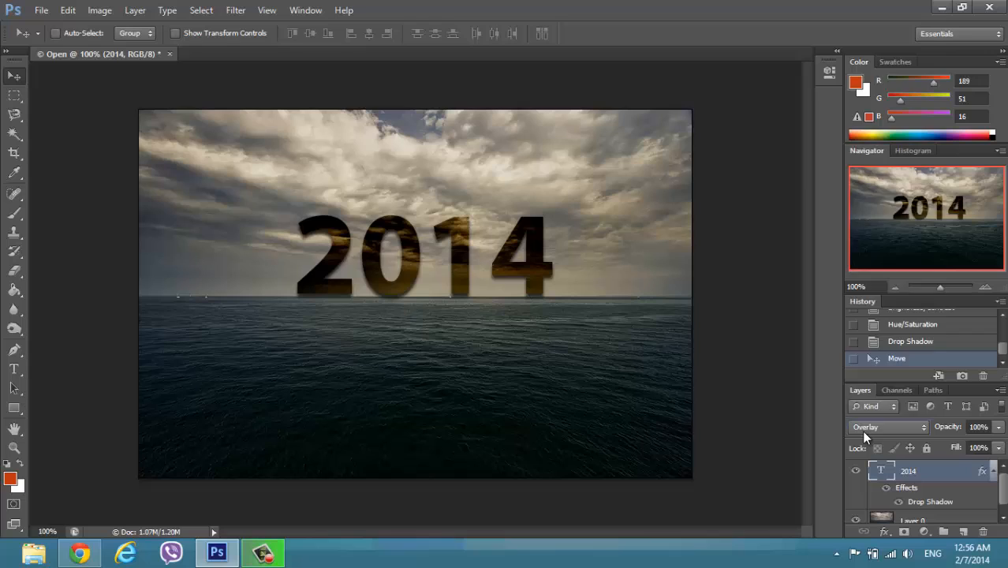
Bring up the blend mode choices for the nudged 2014 text layer.
{"action": "left_click", "coordinate": [887, 426]}
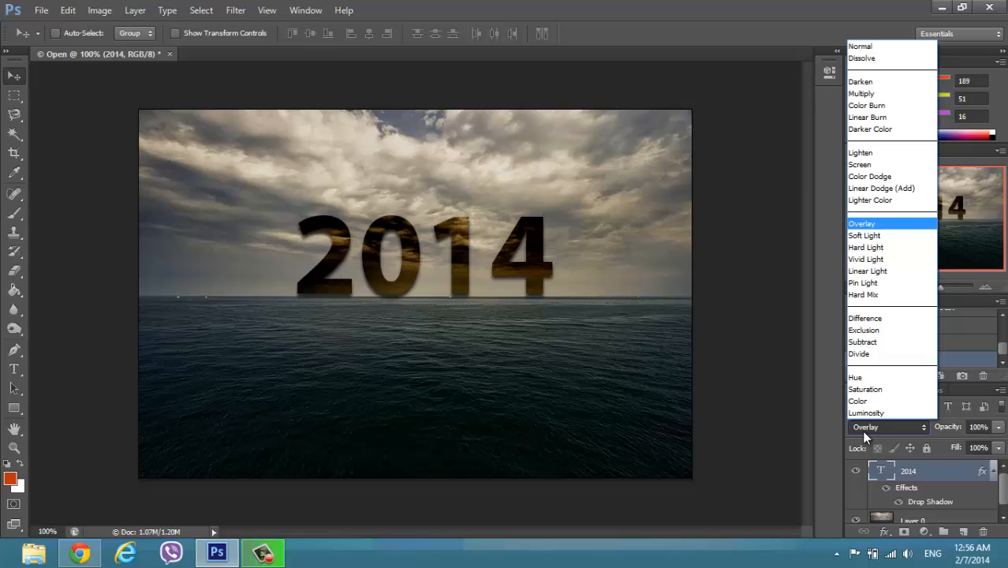
{"action": "mouse_move", "coordinate": [877, 155]}
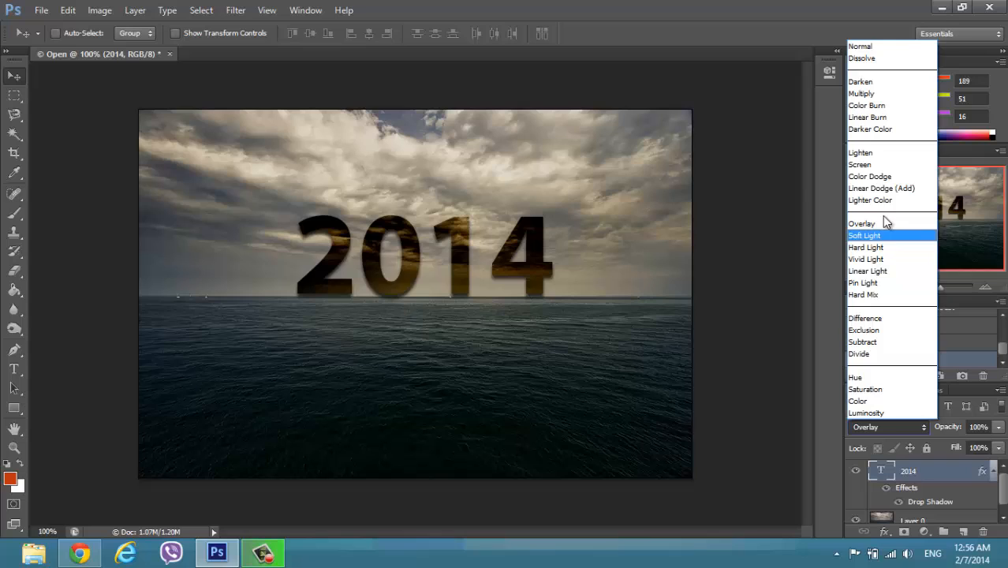
Blend the 2014 text with Soft Light, trying Color Burn before settling on Soft Light.
{"action": "left_click", "coordinate": [865, 235]}
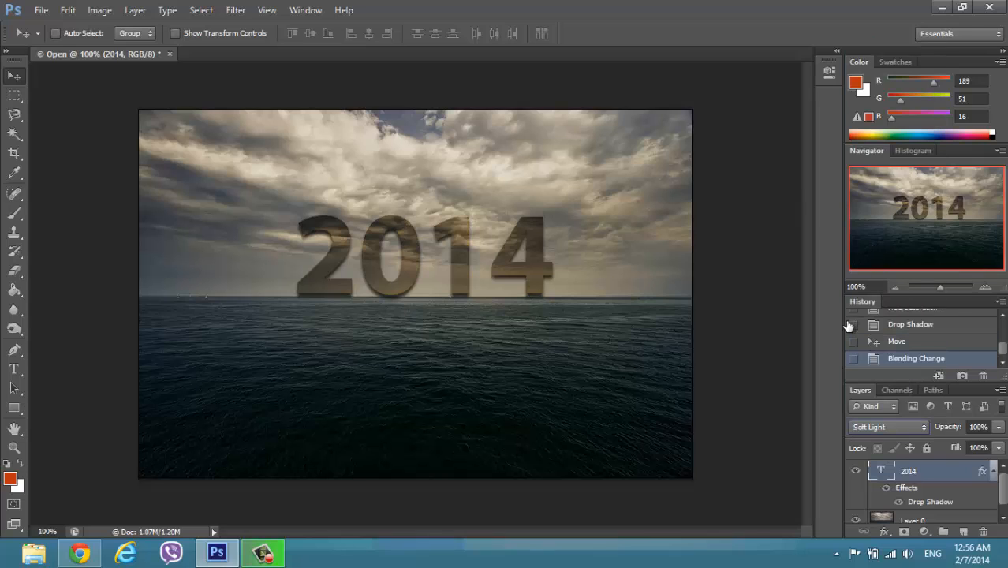
{"action": "mouse_move", "coordinate": [855, 325]}
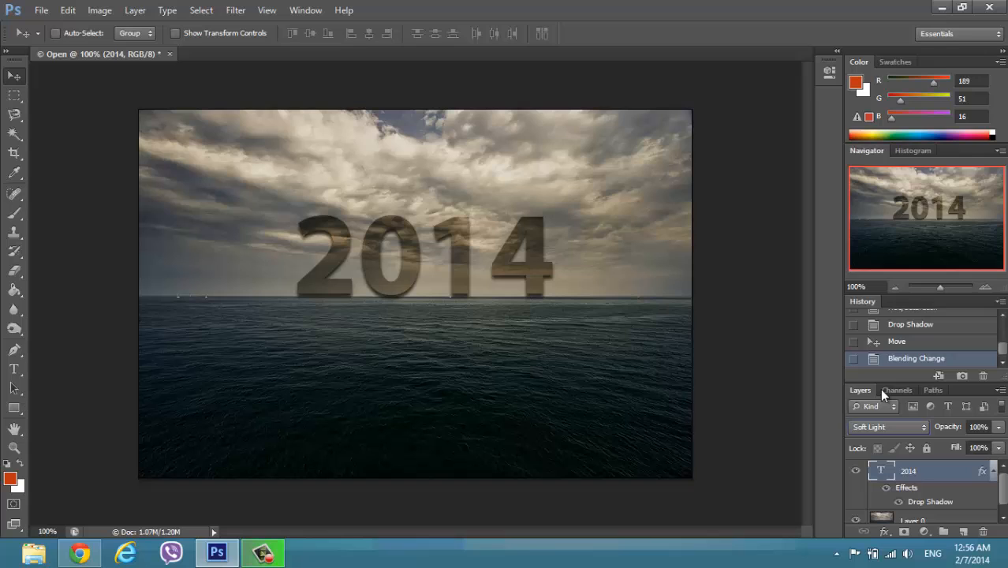
{"action": "left_click", "coordinate": [886, 426]}
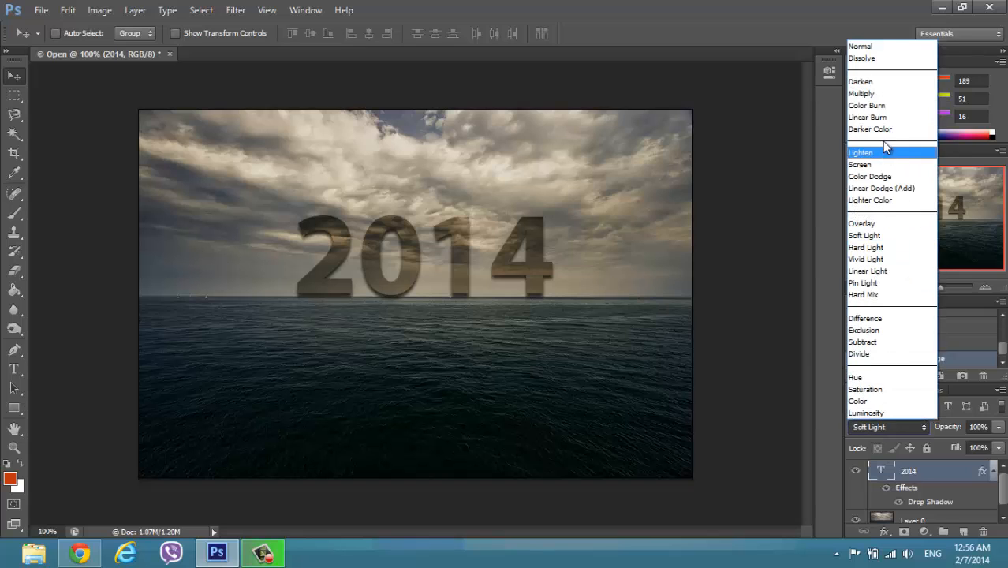
{"action": "left_click", "coordinate": [866, 104]}
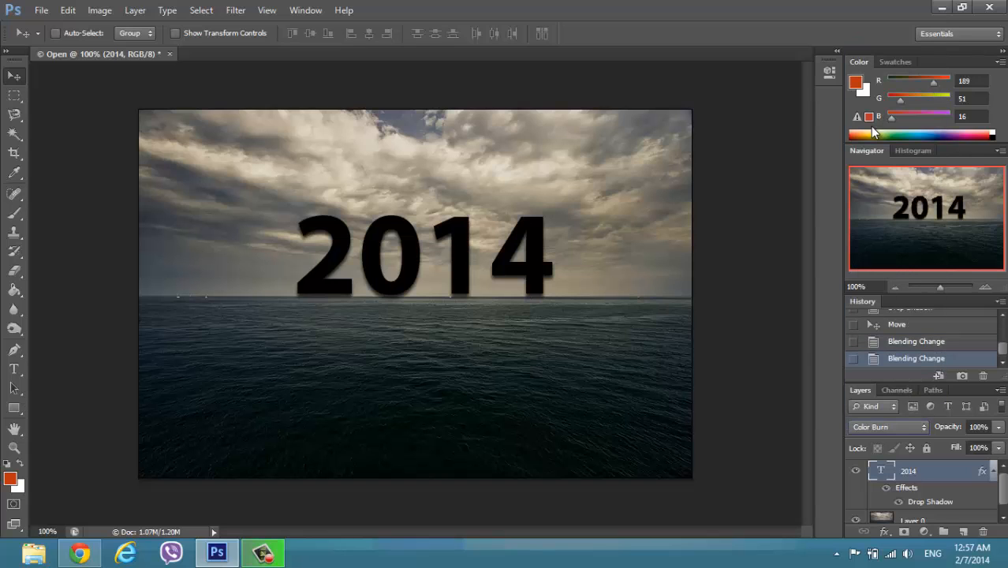
{"action": "left_click", "coordinate": [886, 426]}
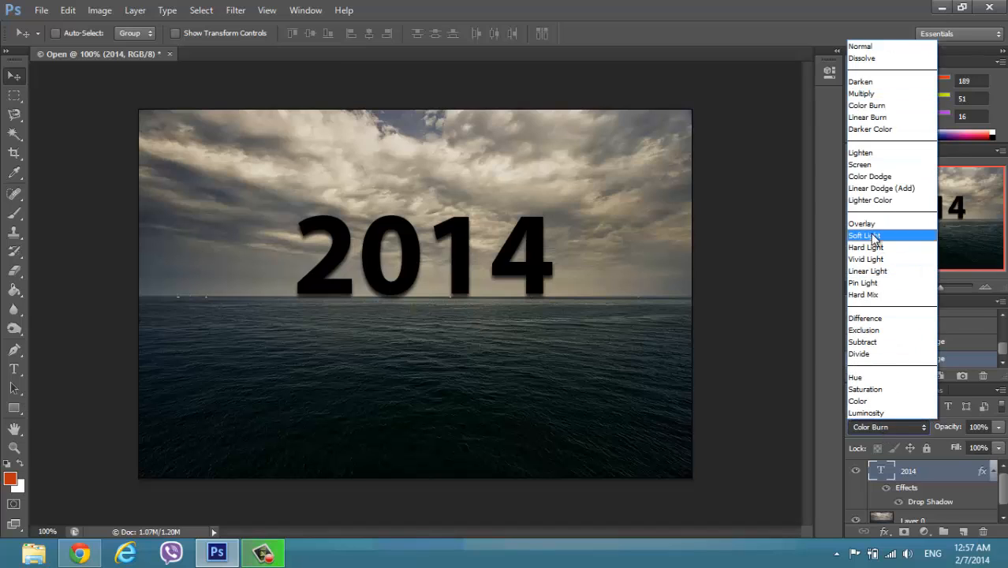
{"action": "left_click", "coordinate": [863, 235]}
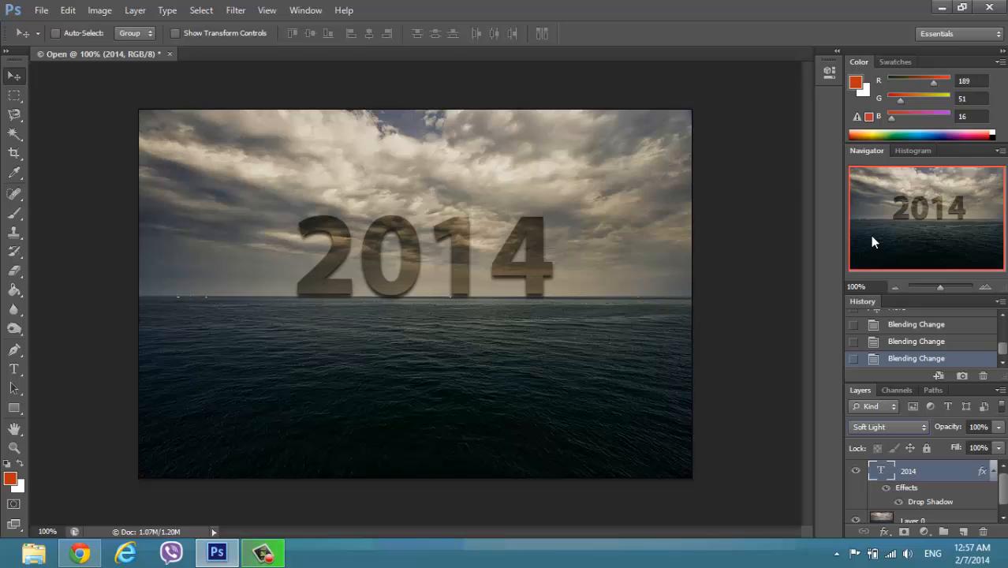